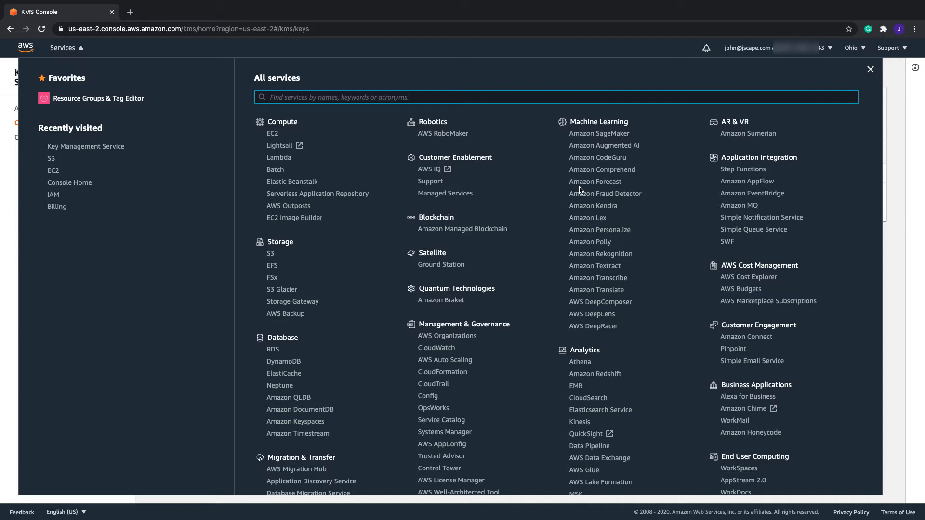
- Search Services for kms and open the Key Management Service customer managed keys list
{"action": "type", "text": "kms"}
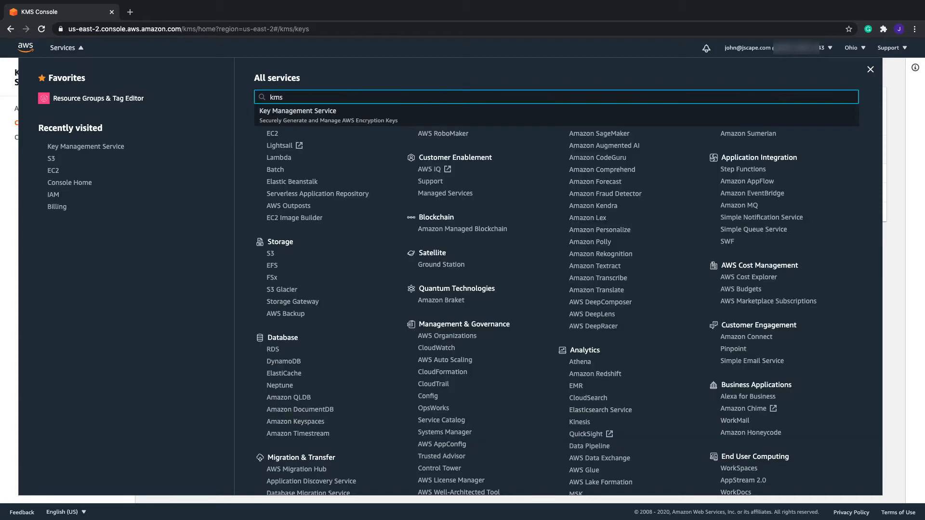
{"action": "left_click", "coordinate": [297, 110]}
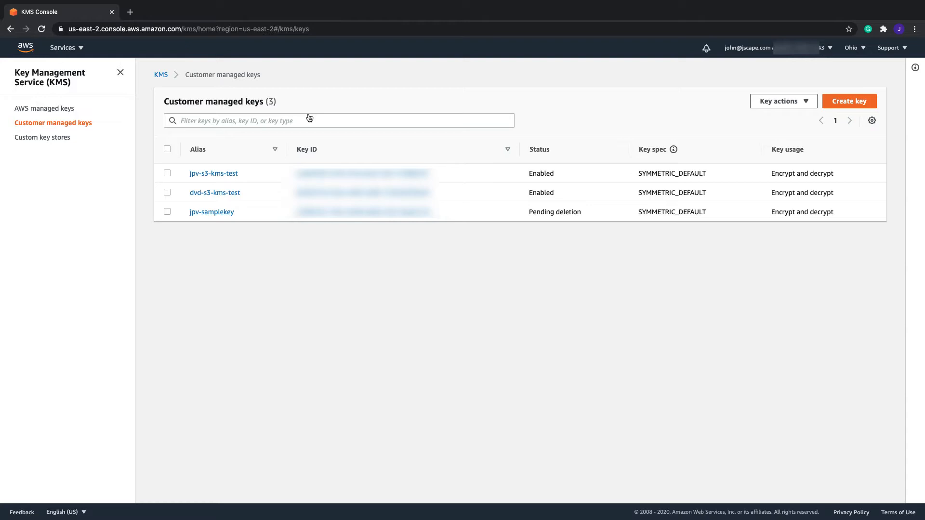
{"action": "mouse_move", "coordinate": [784, 101]}
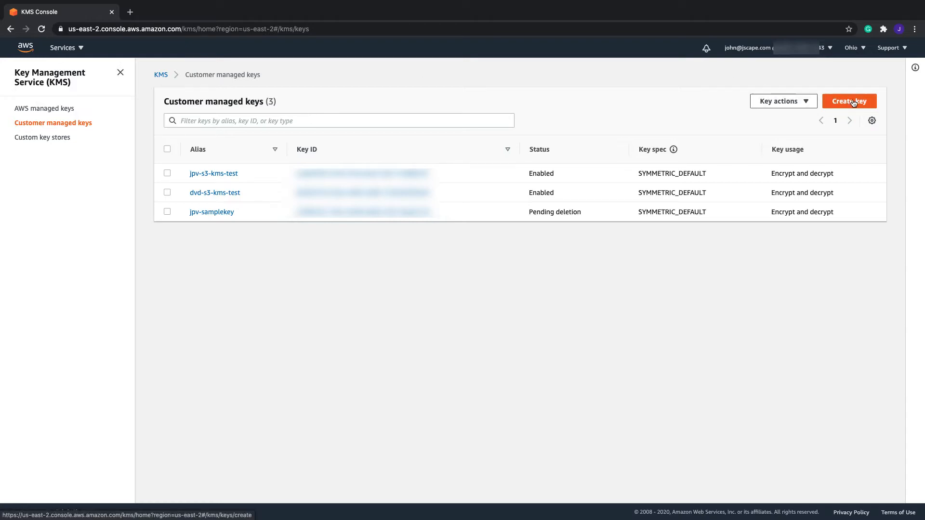
- Start the Create key wizard, keeping the Symmetric key type
{"action": "left_click", "coordinate": [849, 101]}
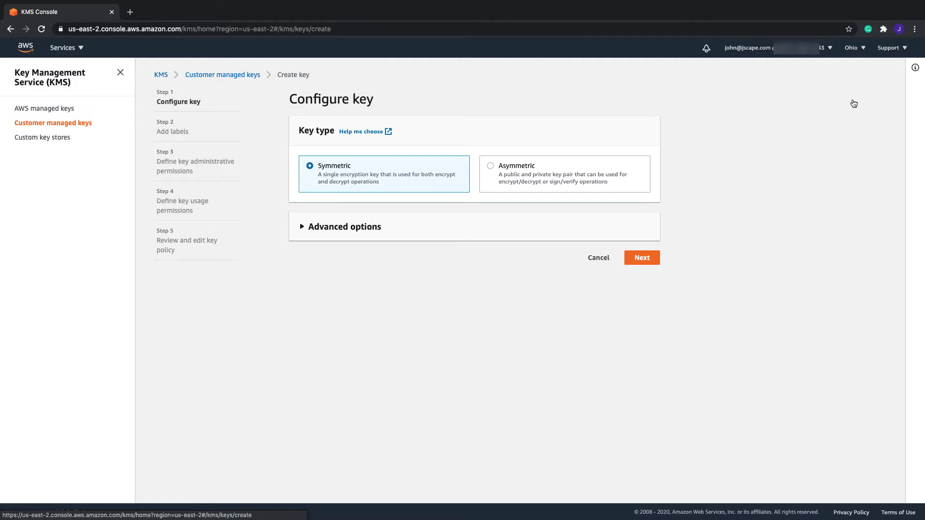
{"action": "mouse_move", "coordinate": [436, 183]}
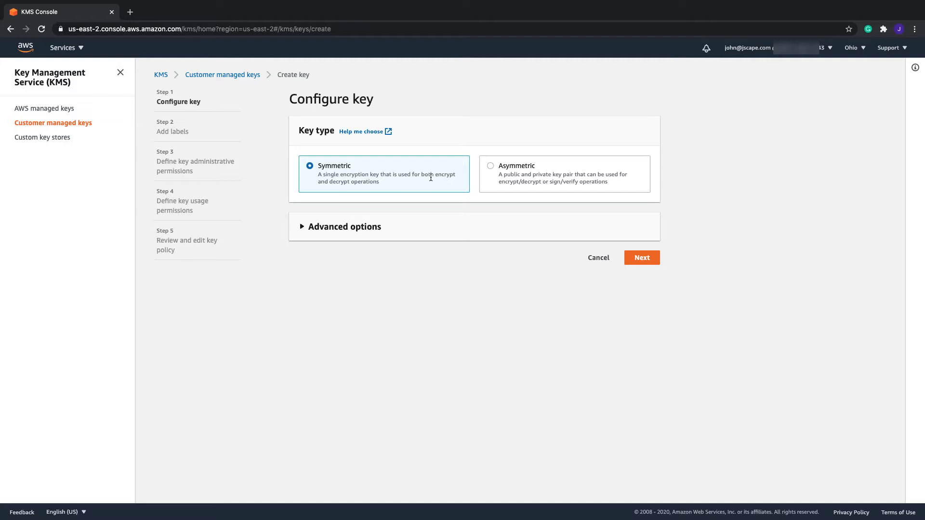
{"action": "mouse_move", "coordinate": [642, 258]}
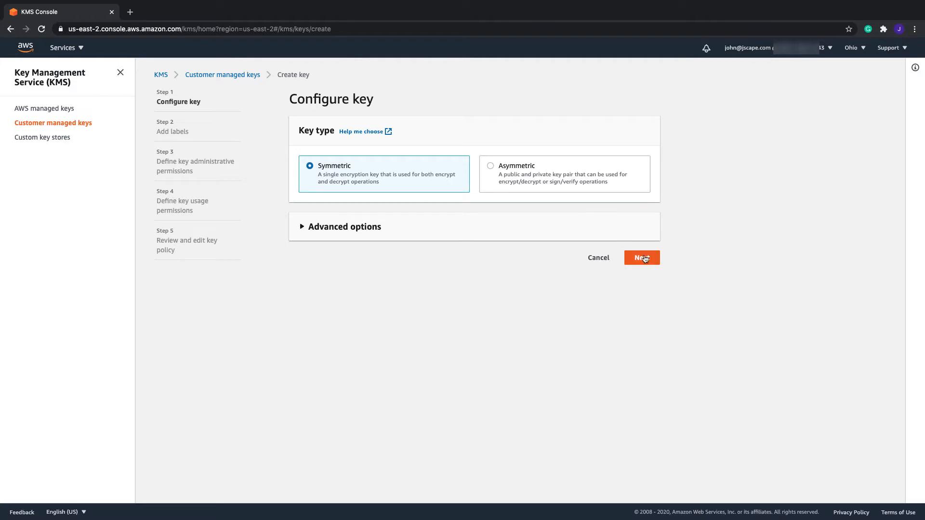
- Enter alias 'jcv-testkey' and description 'just a test key' on the labels step
{"action": "left_click", "coordinate": [641, 258]}
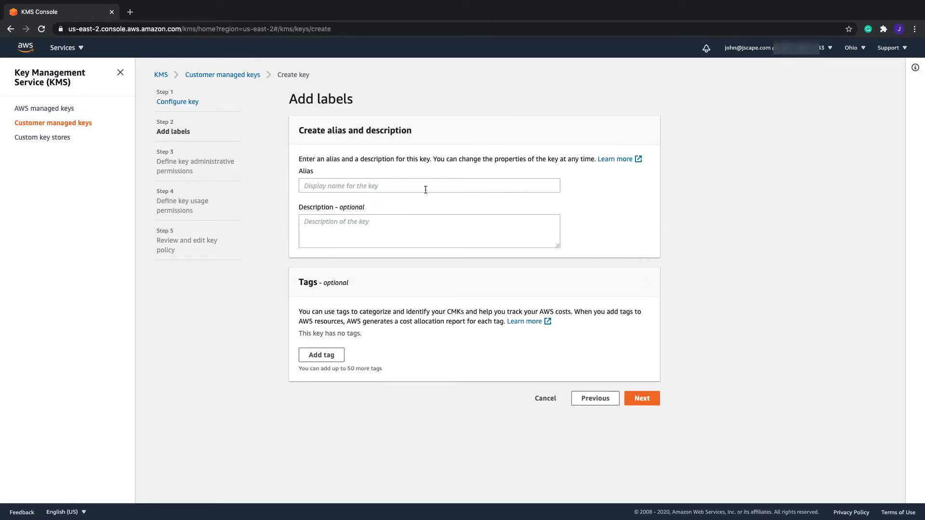
{"action": "left_click", "coordinate": [429, 185]}
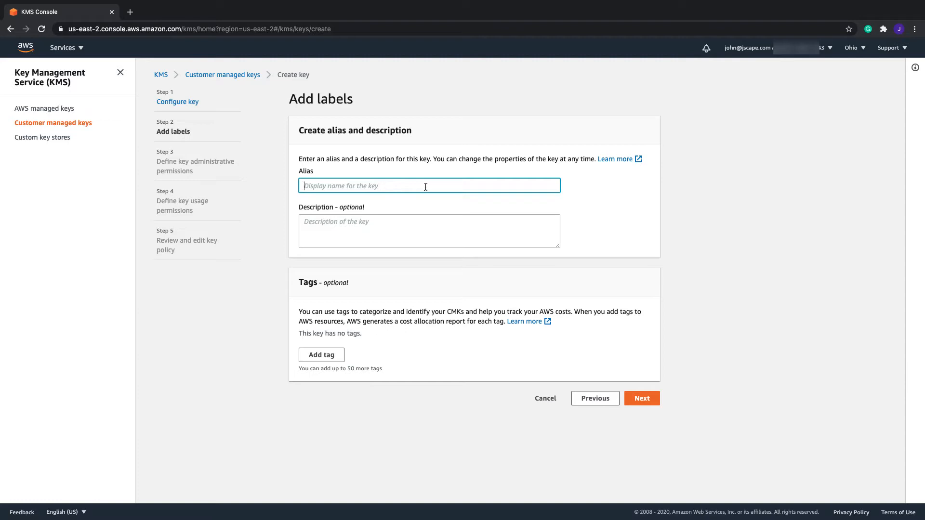
{"action": "type", "text": "jcv-tes"}
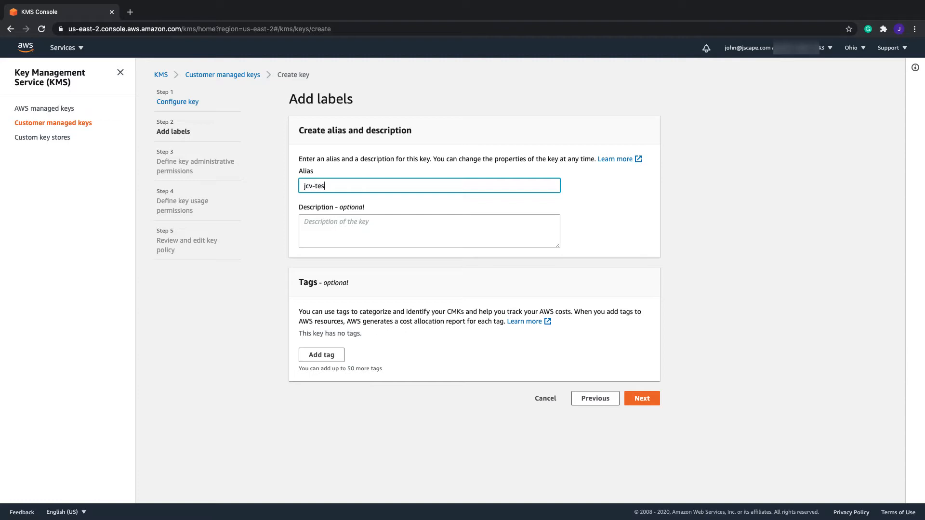
{"action": "type", "text": "tkey"}
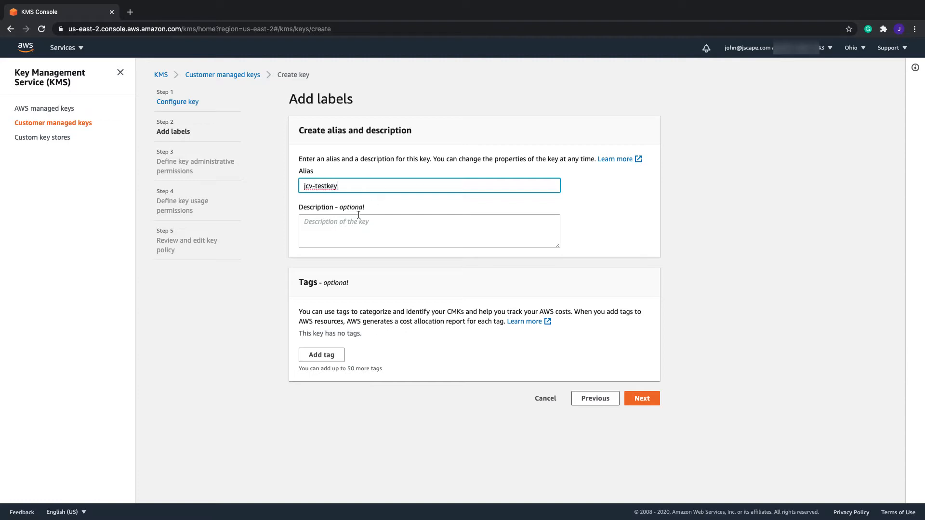
{"action": "type", "text": "just a"}
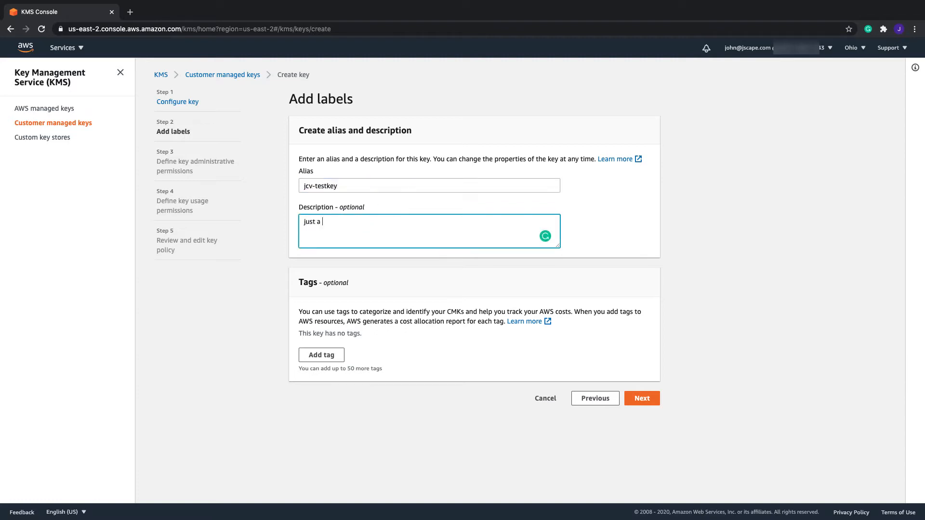
{"action": "type", "text": "test key"}
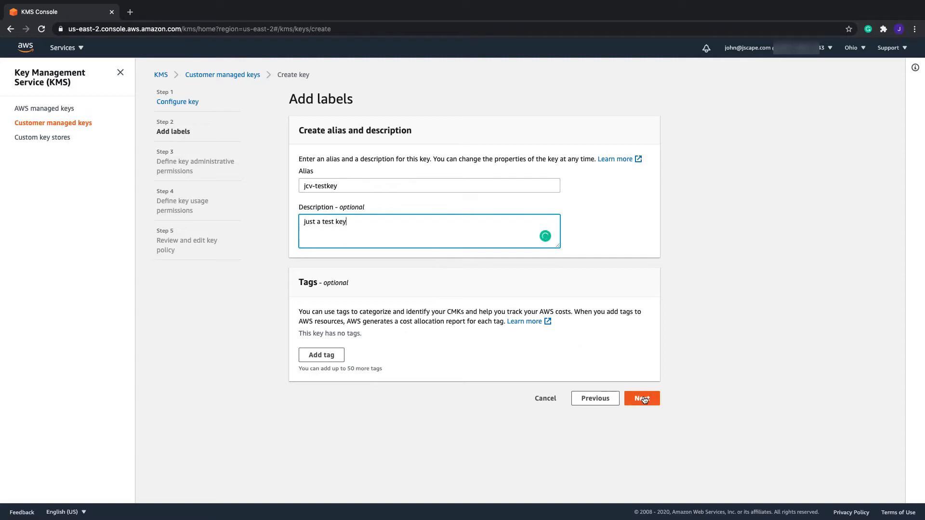
{"action": "left_click", "coordinate": [642, 399]}
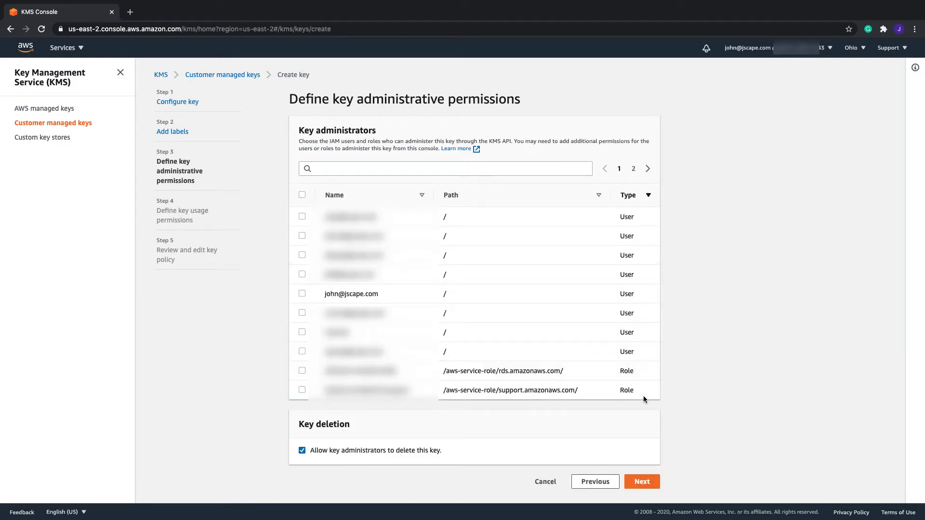
{"action": "mouse_move", "coordinate": [678, 202]}
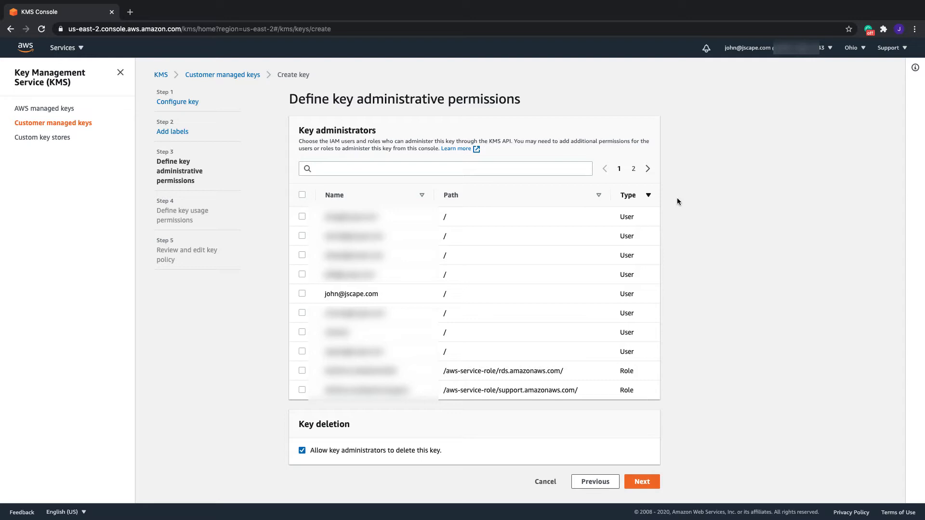
{"action": "left_click", "coordinate": [301, 294]}
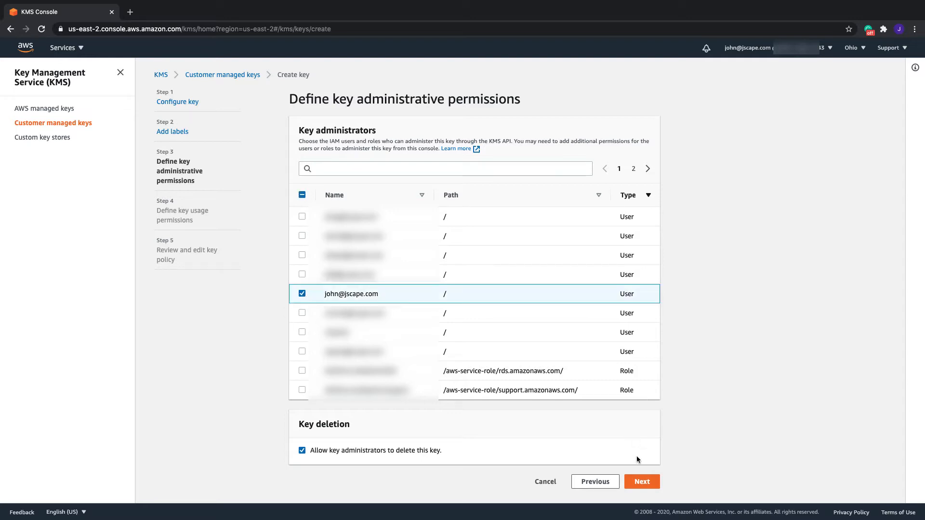
{"action": "left_click", "coordinate": [642, 482]}
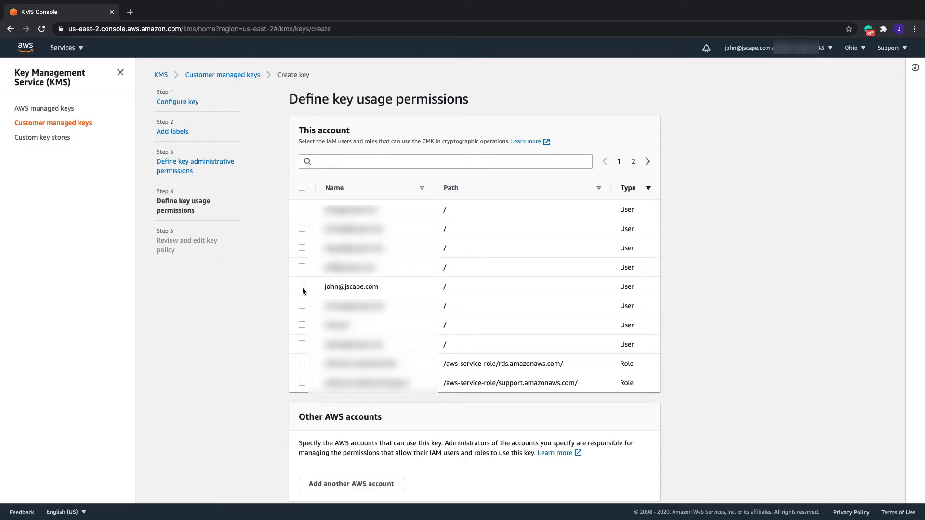
{"action": "left_click", "coordinate": [302, 287]}
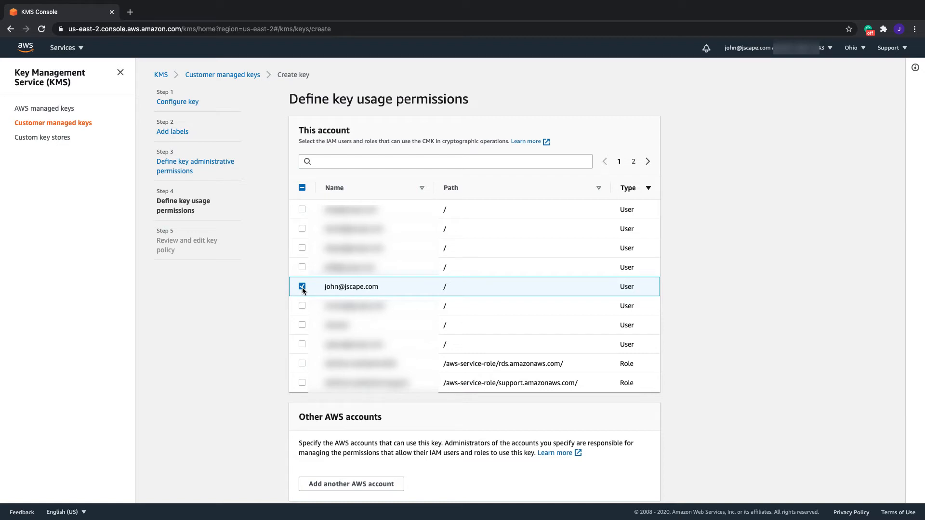
{"action": "scroll", "scroll_direction": "up", "scroll_amount": 3}
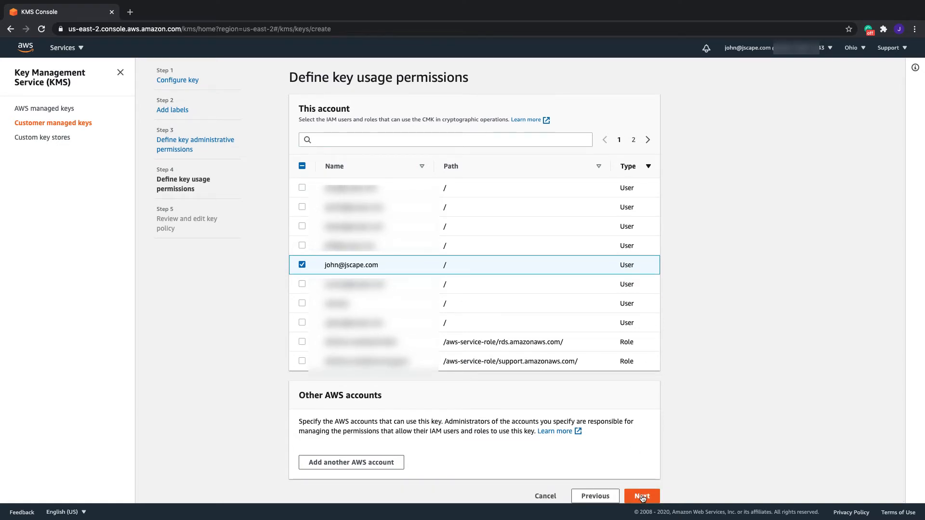
- Review the key policy and finish, leaving jcv-testkey listed as Enabled
{"action": "left_click", "coordinate": [641, 496]}
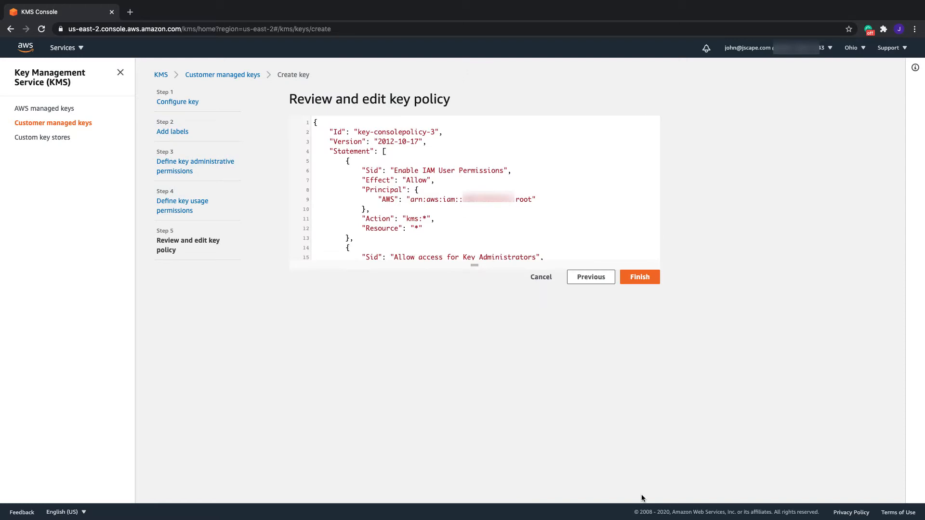
{"action": "mouse_move", "coordinate": [639, 277]}
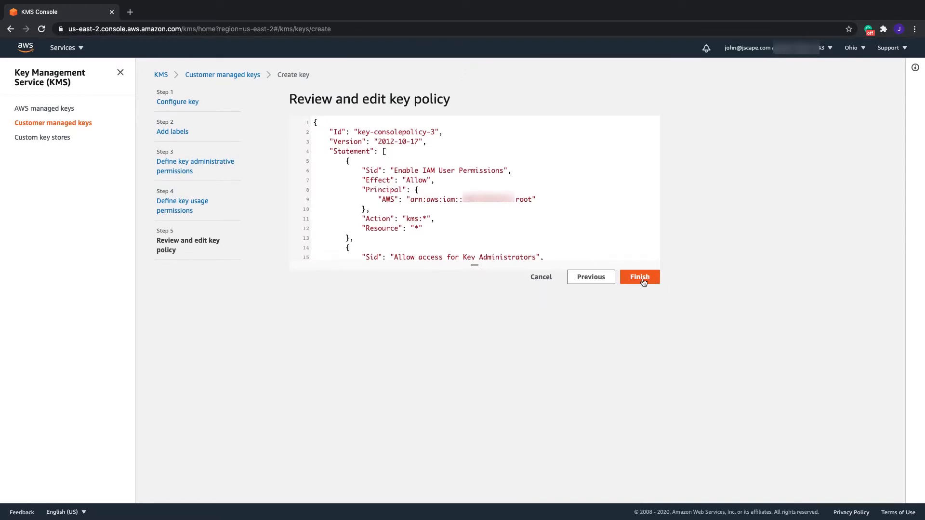
{"action": "left_click", "coordinate": [639, 277]}
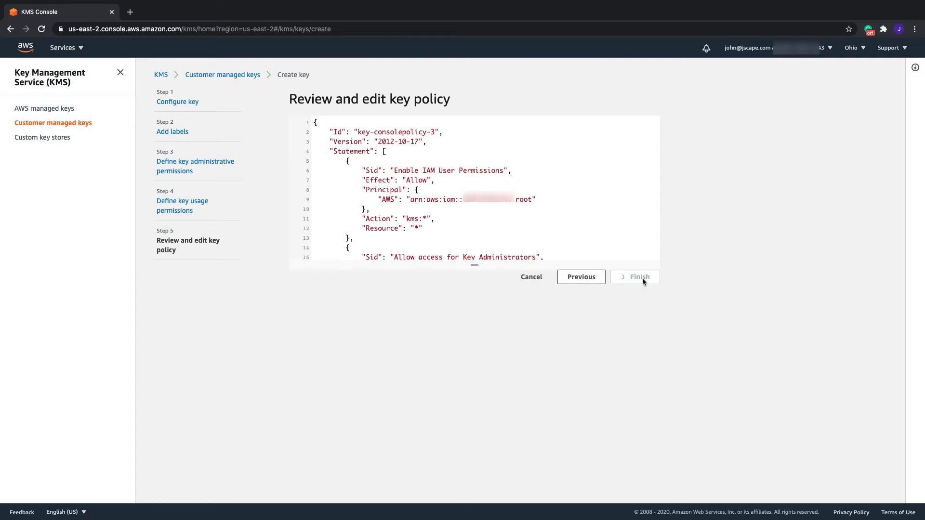
{"action": "left_click", "coordinate": [634, 277]}
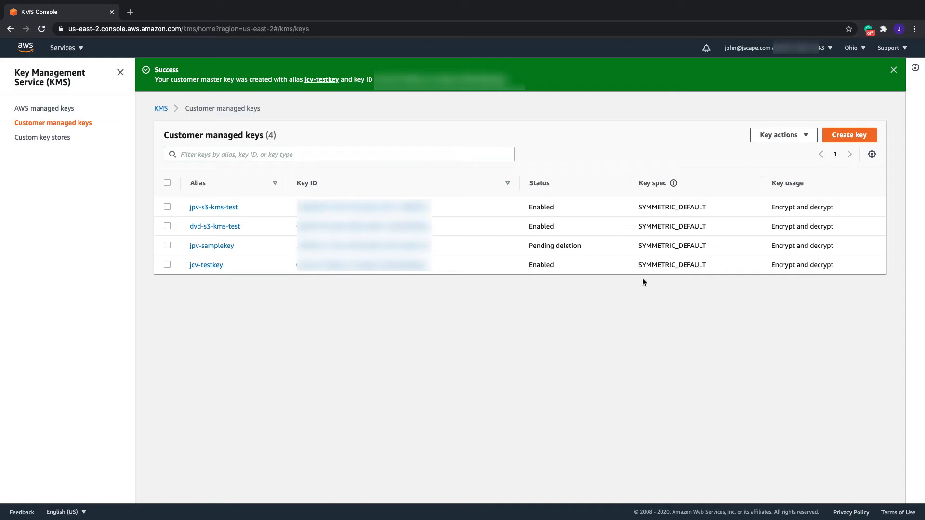
{"action": "mouse_move", "coordinate": [132, 71]}
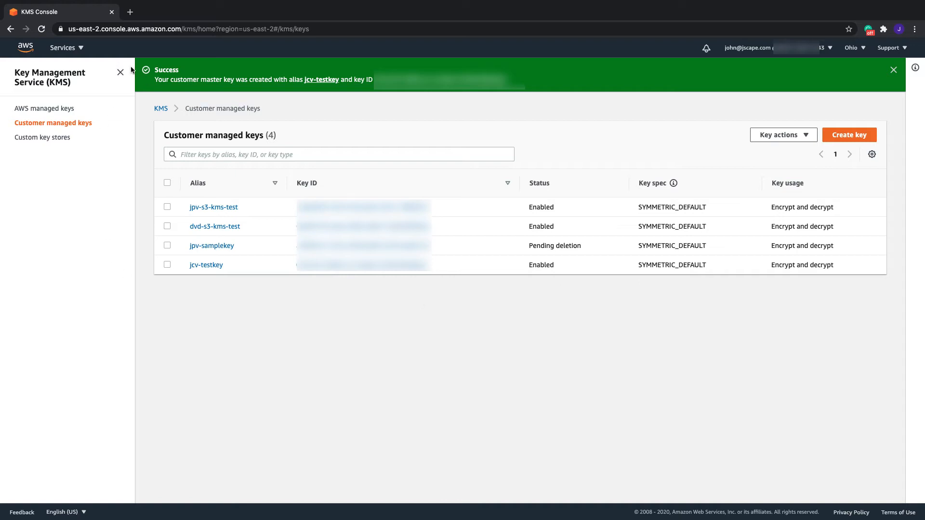
- Go to S3 via the Services search and open the jscapejohn bucket
{"action": "left_click", "coordinate": [63, 47]}
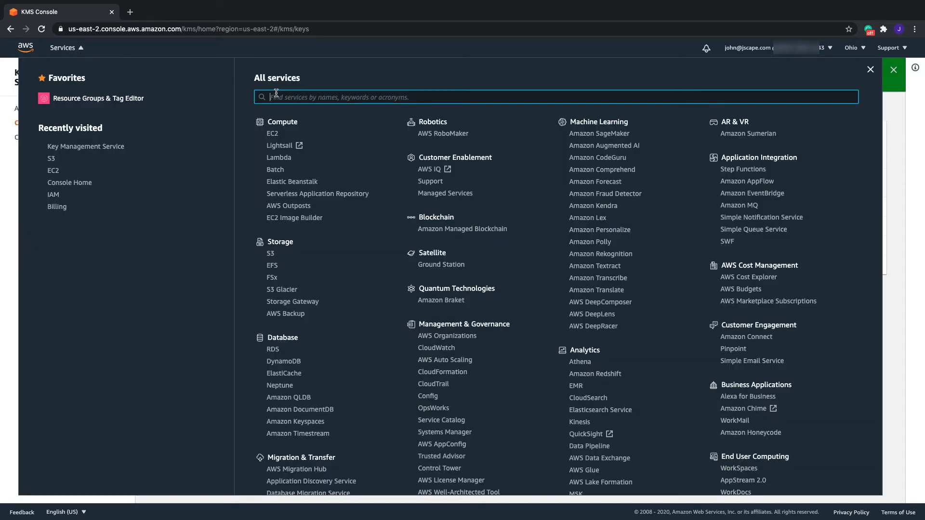
{"action": "type", "text": "s3"}
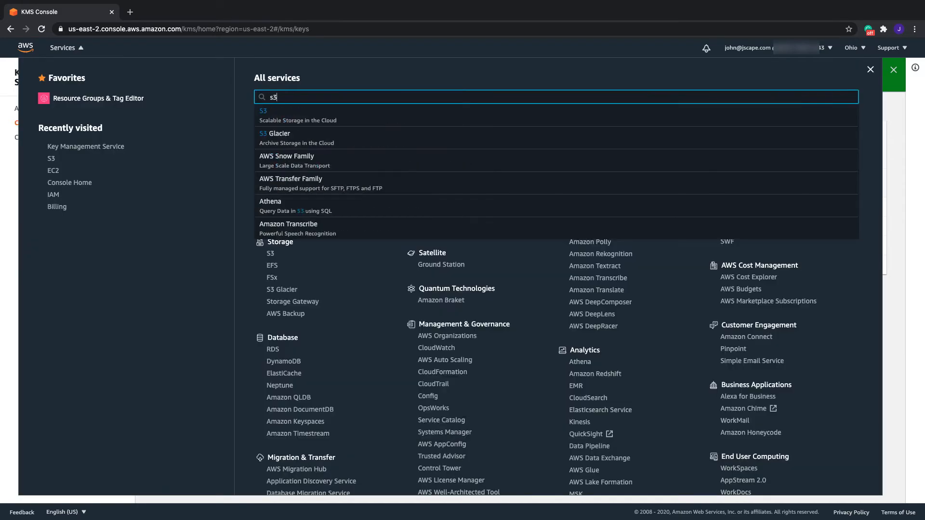
{"action": "mouse_move", "coordinate": [286, 115]}
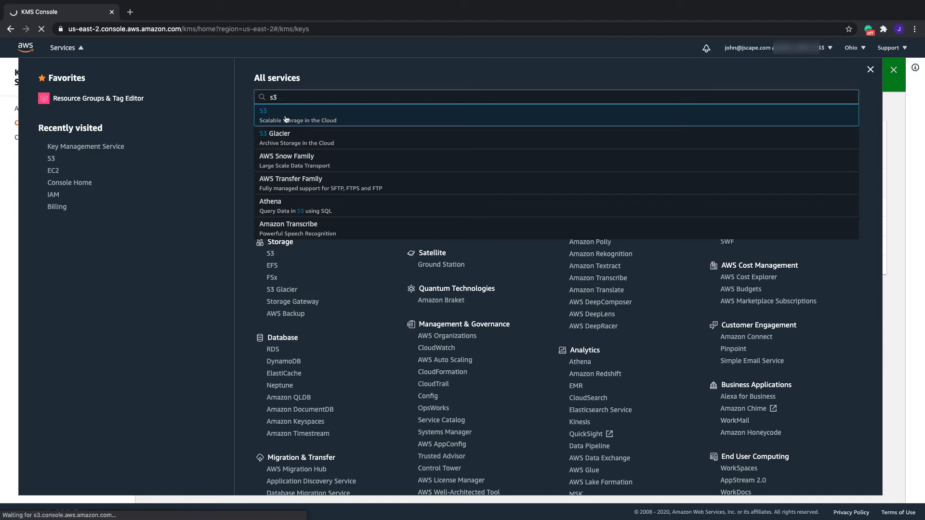
{"action": "left_click", "coordinate": [263, 115]}
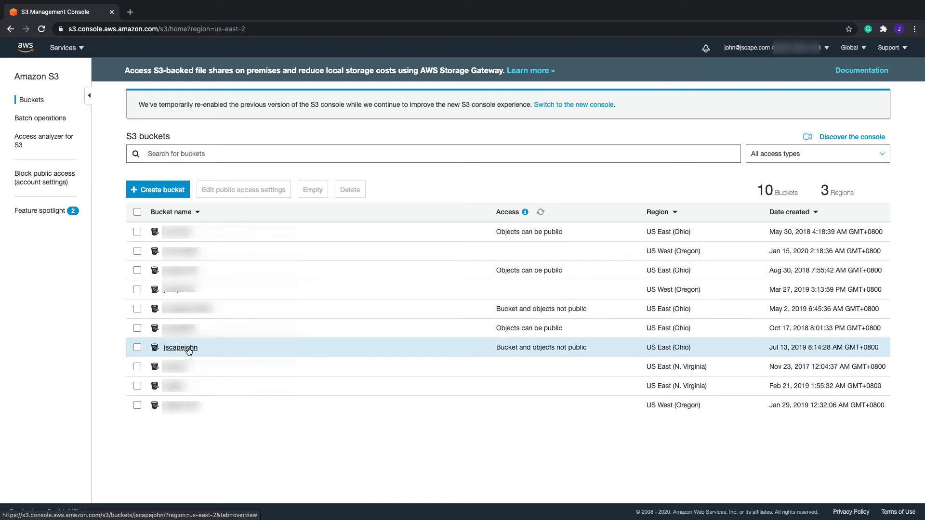
{"action": "left_click", "coordinate": [179, 347]}
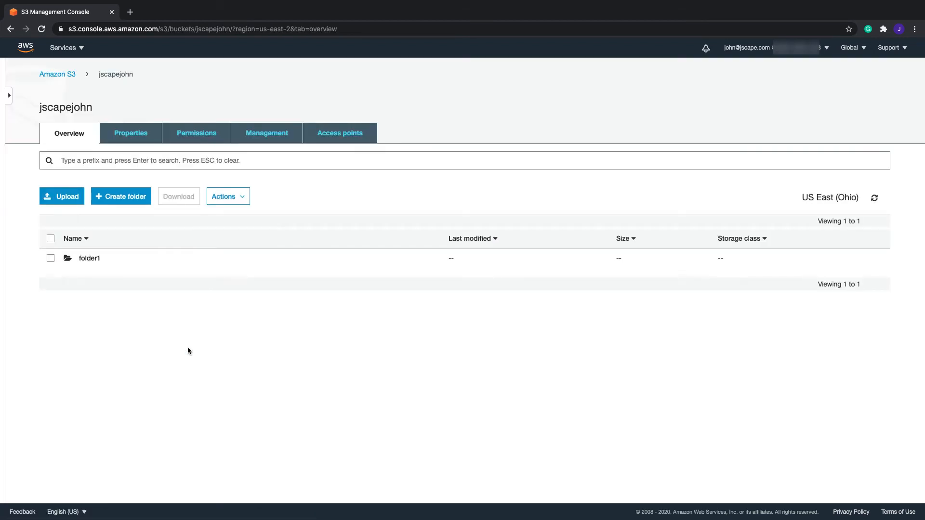
{"action": "mouse_move", "coordinate": [131, 132]}
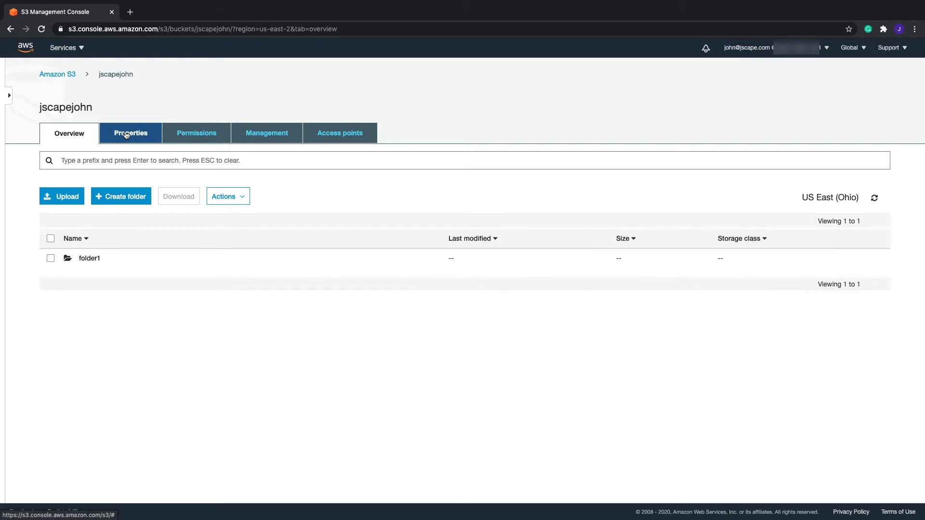
- Set jscapejohn's default encryption to AWS-KMS with key jcv-testkey and save
{"action": "left_click", "coordinate": [131, 133]}
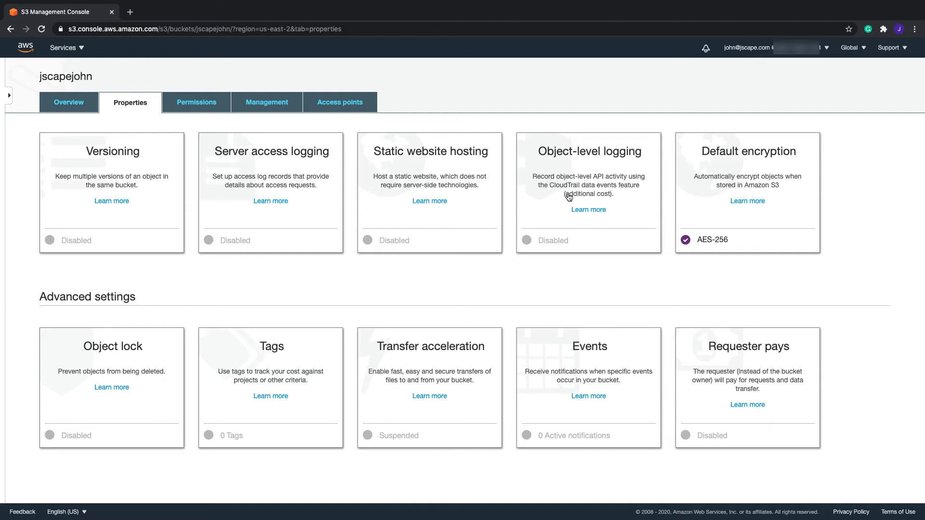
{"action": "left_click", "coordinate": [746, 192]}
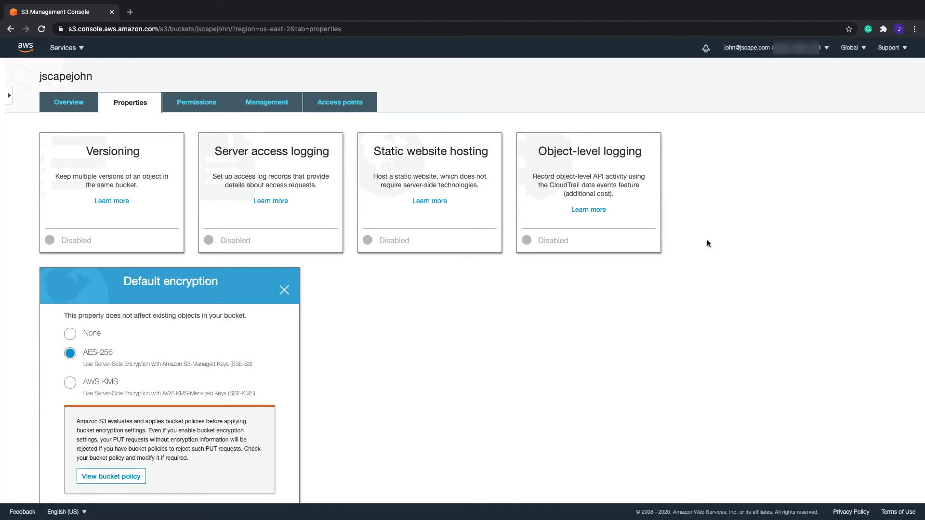
{"action": "scroll", "scroll_direction": "down", "scroll_amount": 3}
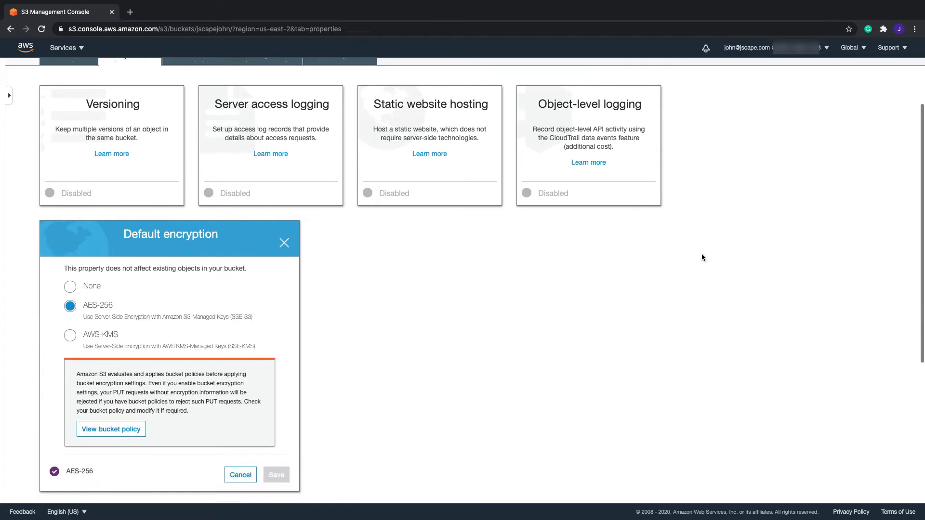
{"action": "scroll", "scroll_direction": "down", "scroll_amount": 3}
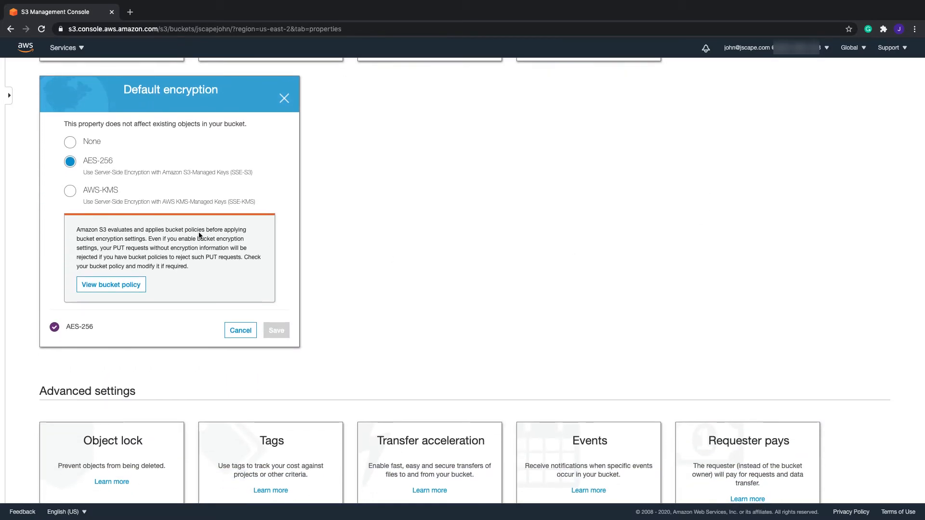
{"action": "left_click", "coordinate": [70, 190]}
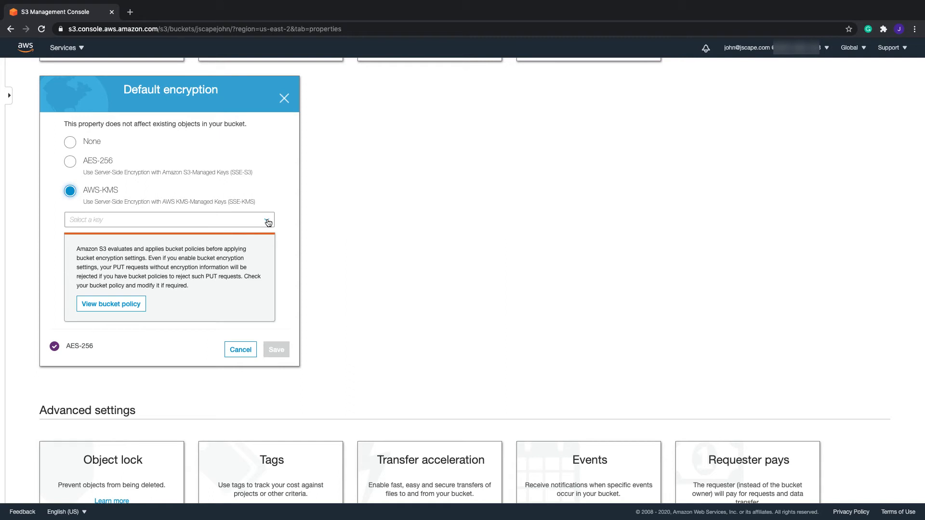
{"action": "left_click", "coordinate": [168, 220]}
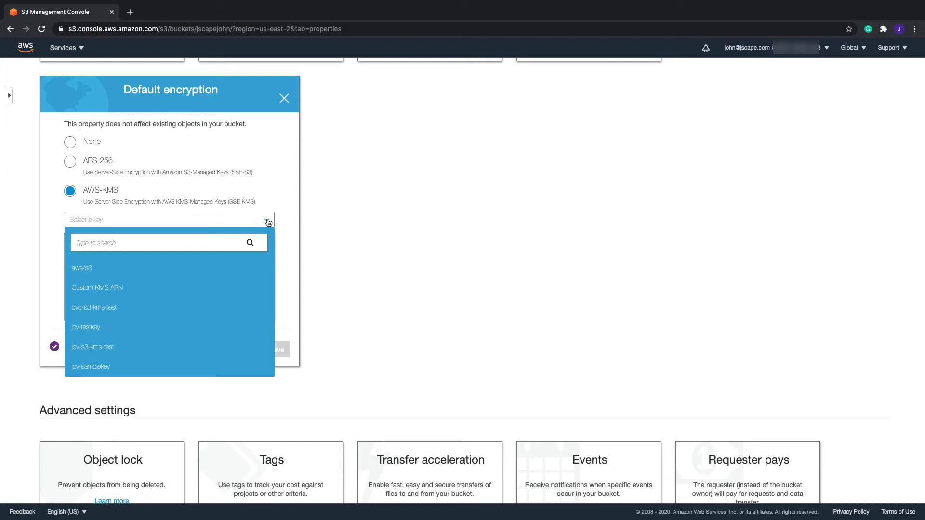
{"action": "mouse_move", "coordinate": [159, 327]}
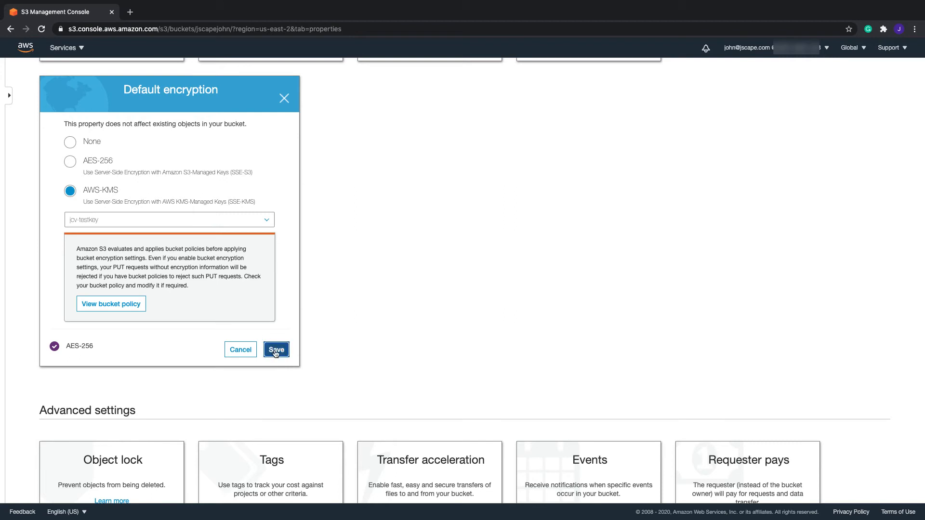
{"action": "left_click", "coordinate": [275, 349]}
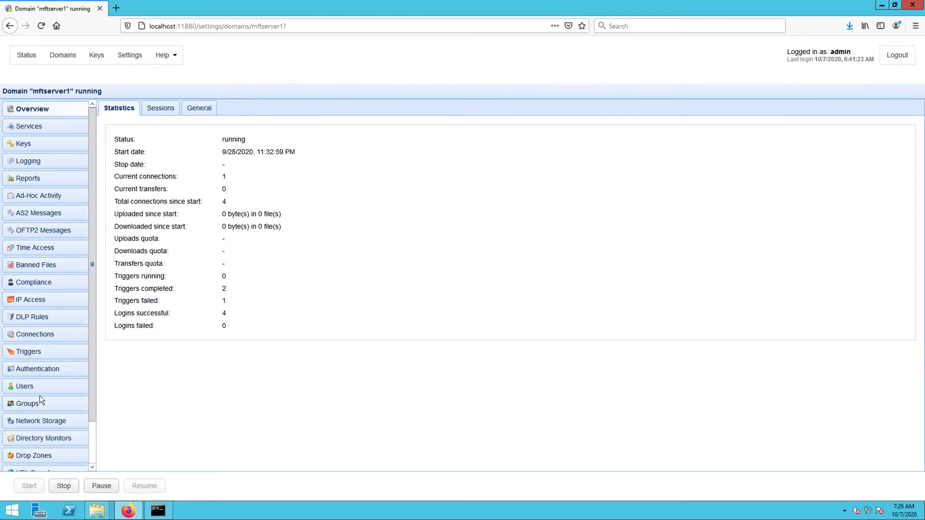
- Show the mftserver1 domain's Trading Partners list, including tp-s3
{"action": "scroll", "scroll_direction": "down", "scroll_amount": 3}
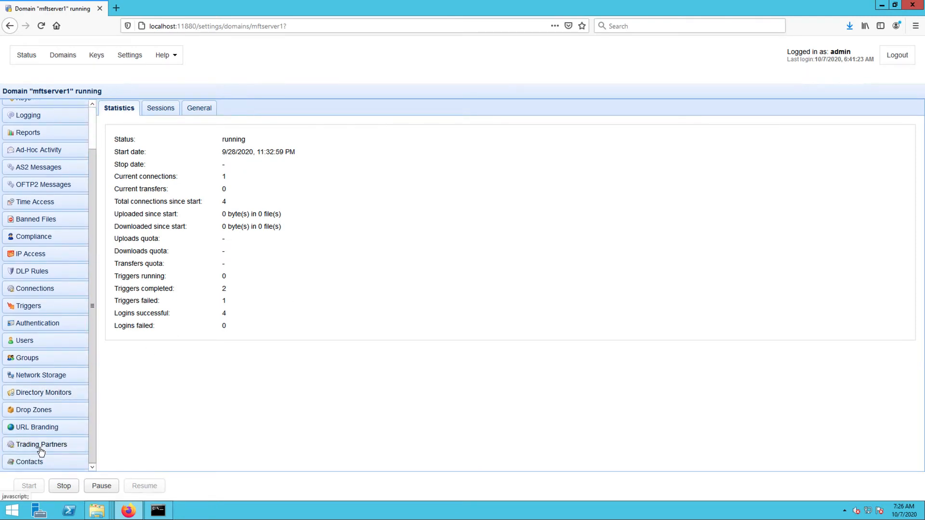
{"action": "left_click", "coordinate": [41, 444]}
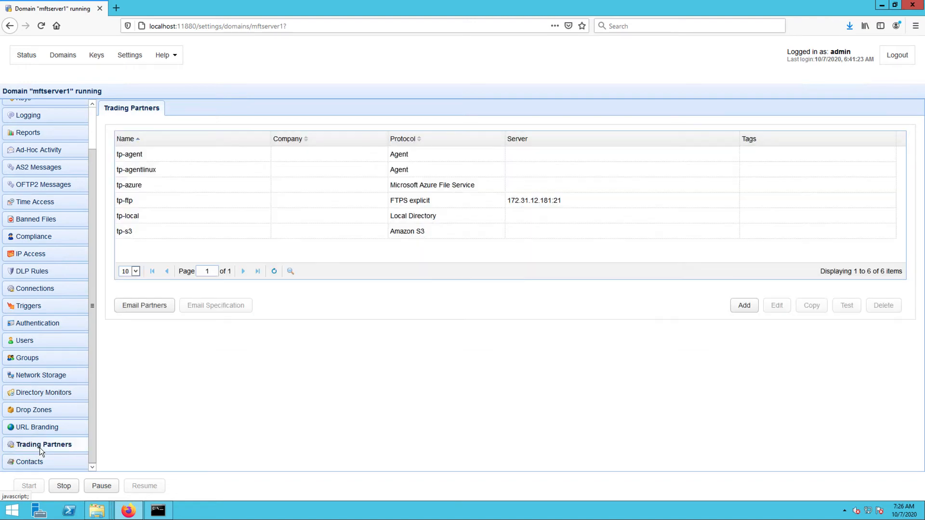
{"action": "mouse_move", "coordinate": [286, 227]}
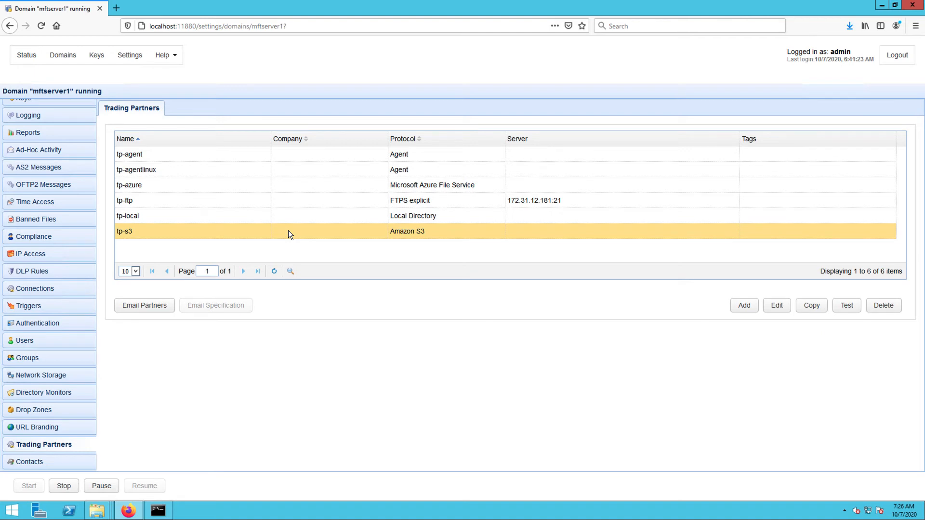
{"action": "mouse_move", "coordinate": [776, 305]}
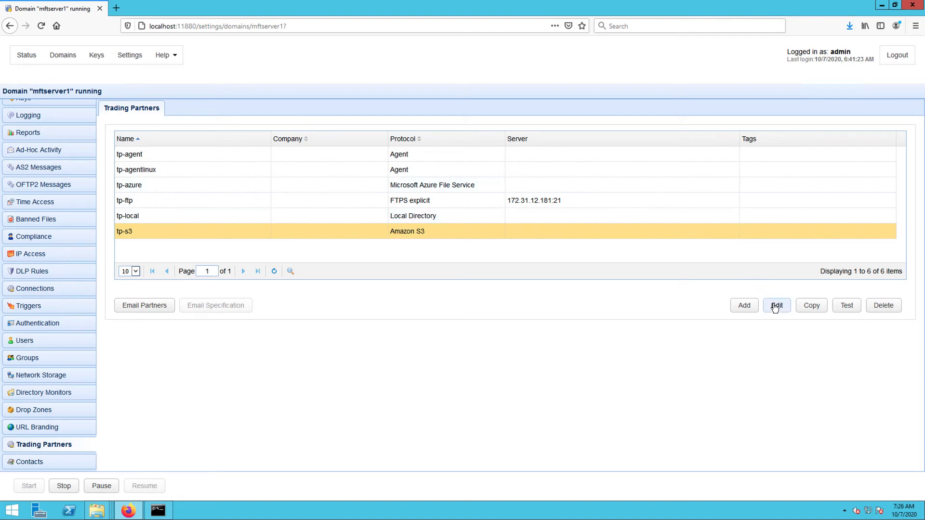
- Edit tp-s3 to encrypt with AWS-KMS key alias/jcv-testkey and save with OK
{"action": "left_click", "coordinate": [776, 305]}
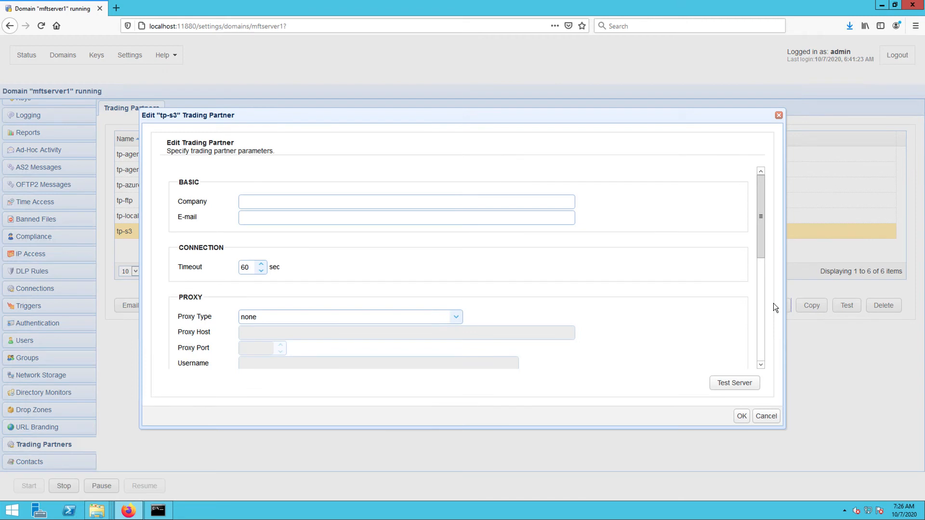
{"action": "scroll", "scroll_direction": "down", "scroll_amount": 3}
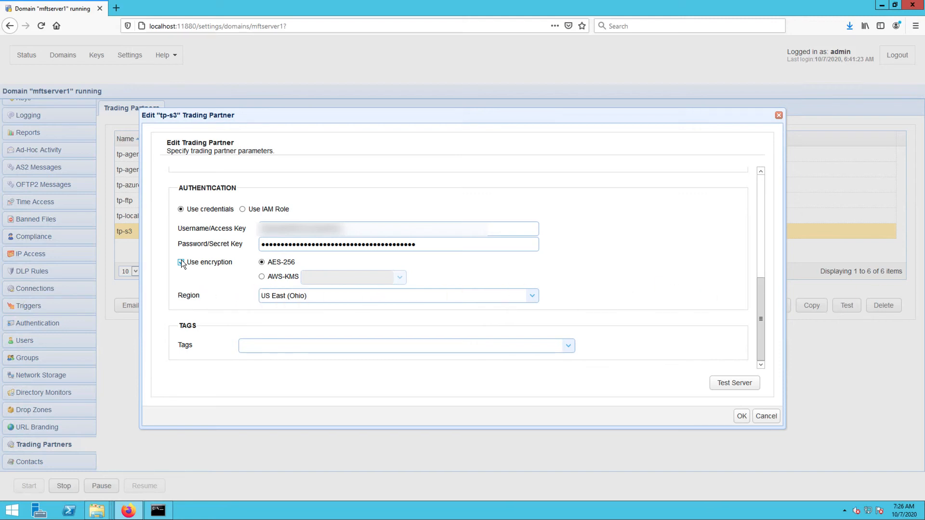
{"action": "left_click", "coordinate": [181, 262]}
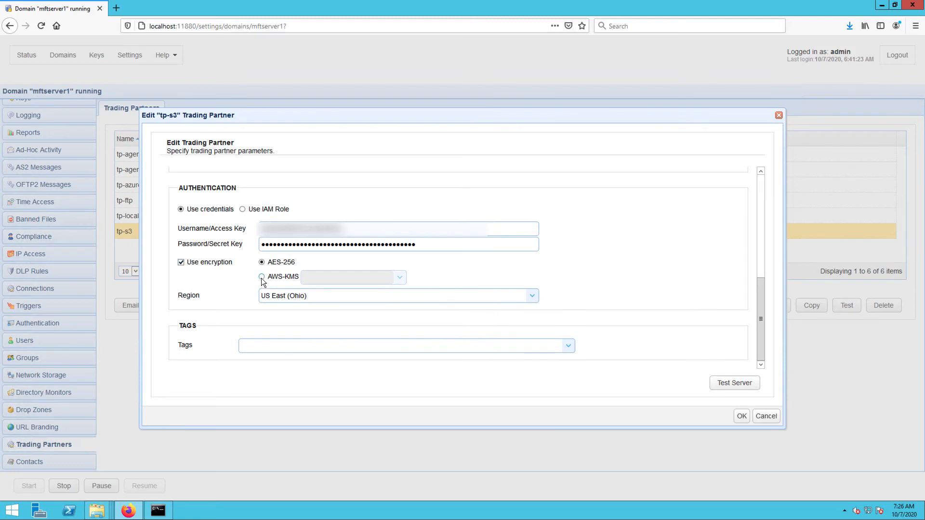
{"action": "left_click", "coordinate": [263, 276]}
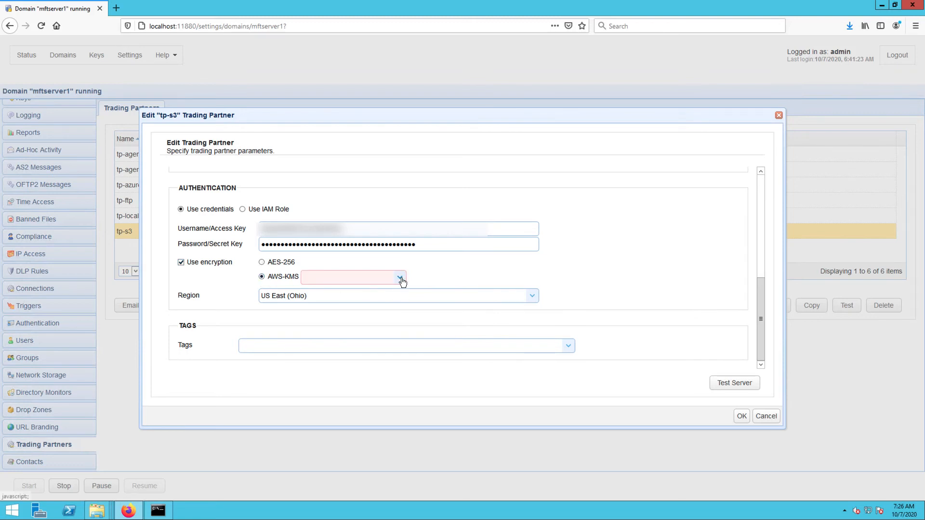
{"action": "left_click", "coordinate": [402, 276]}
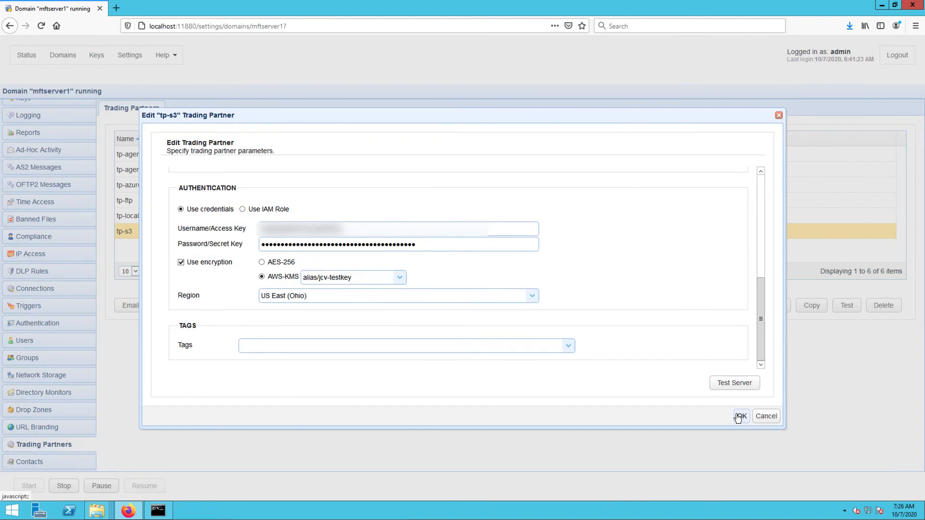
{"action": "left_click", "coordinate": [741, 416]}
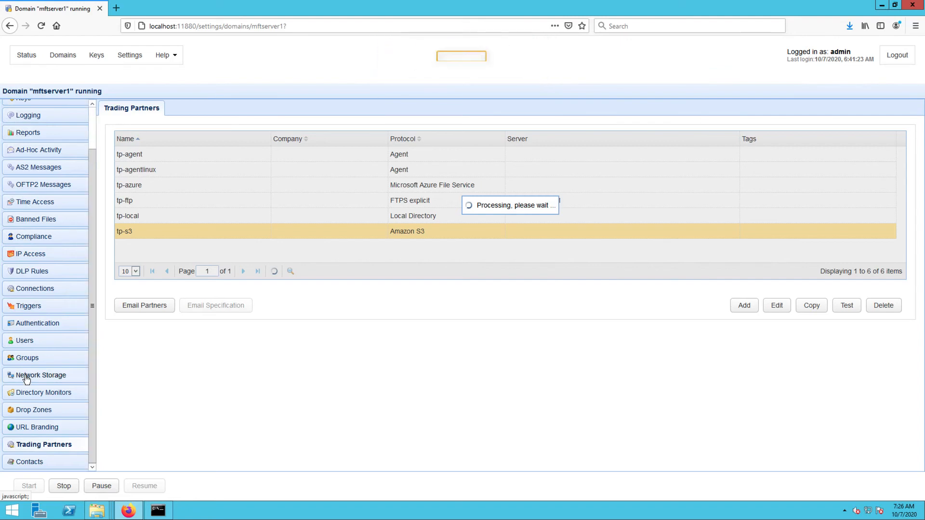
{"action": "mouse_move", "coordinate": [50, 310]}
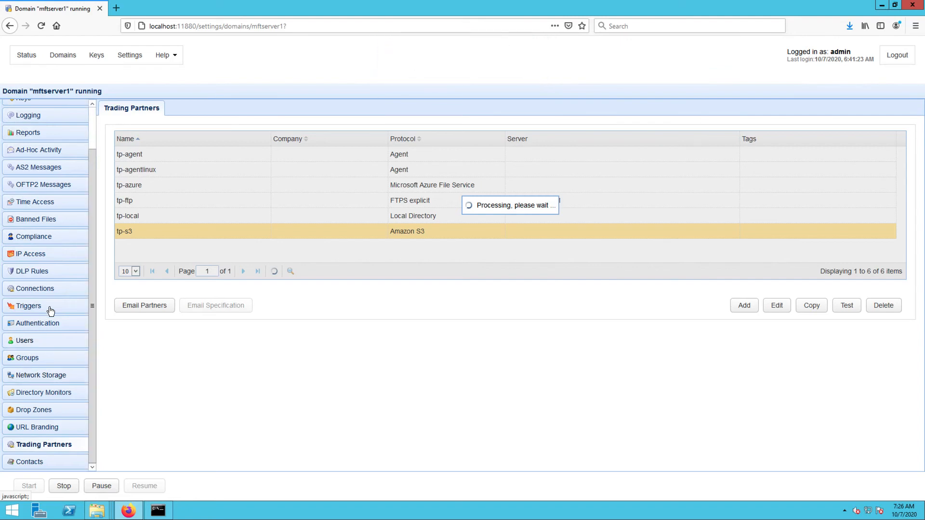
- Edit the 'upload to s3' trigger and advance past conditions to its File Upload action
{"action": "left_click", "coordinate": [29, 305]}
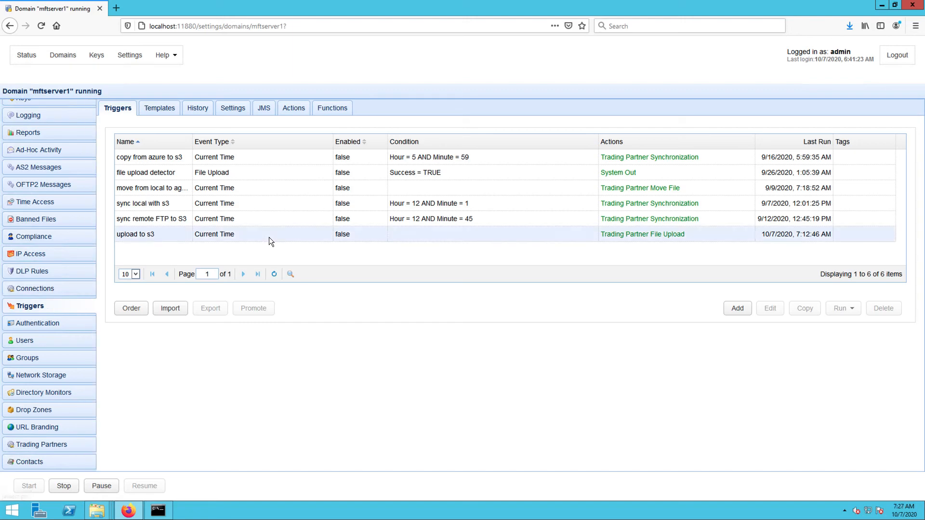
{"action": "left_click", "coordinate": [134, 234]}
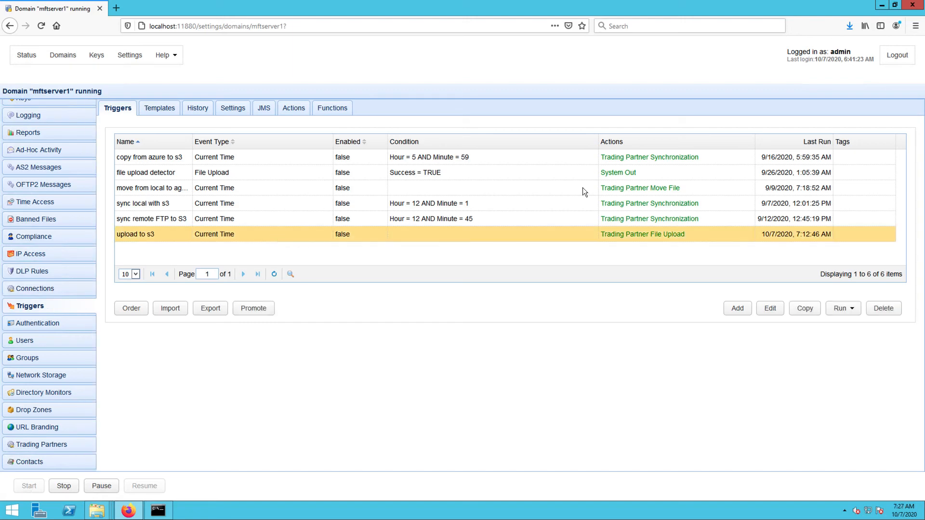
{"action": "left_click", "coordinate": [769, 308]}
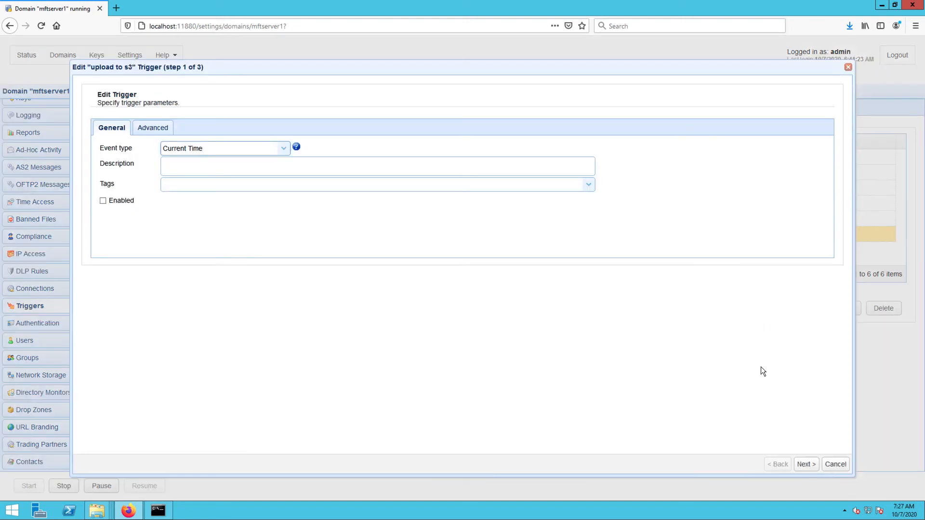
{"action": "left_click", "coordinate": [806, 464]}
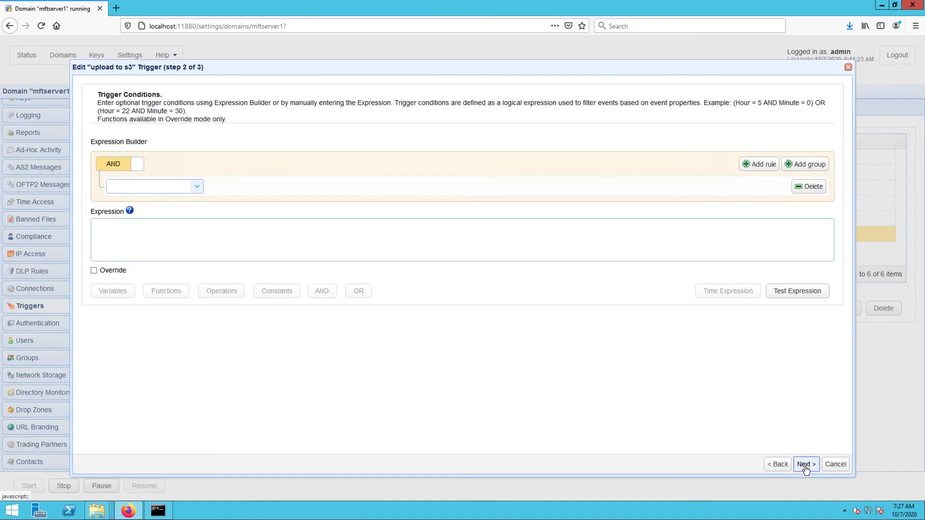
{"action": "left_click", "coordinate": [805, 464]}
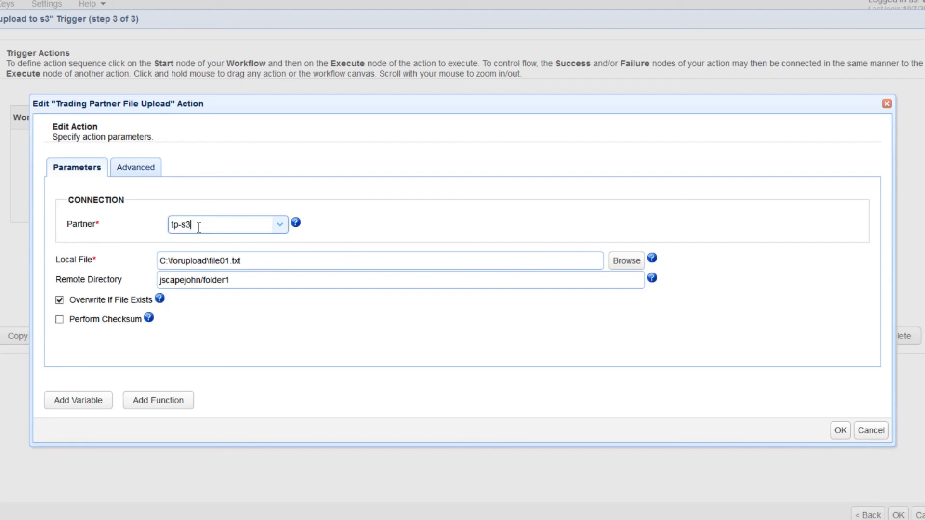
- Check the upload action: partner tp-s3, local file C:\forupload\file01.txt, remote directory folder1
{"action": "left_click", "coordinate": [224, 224]}
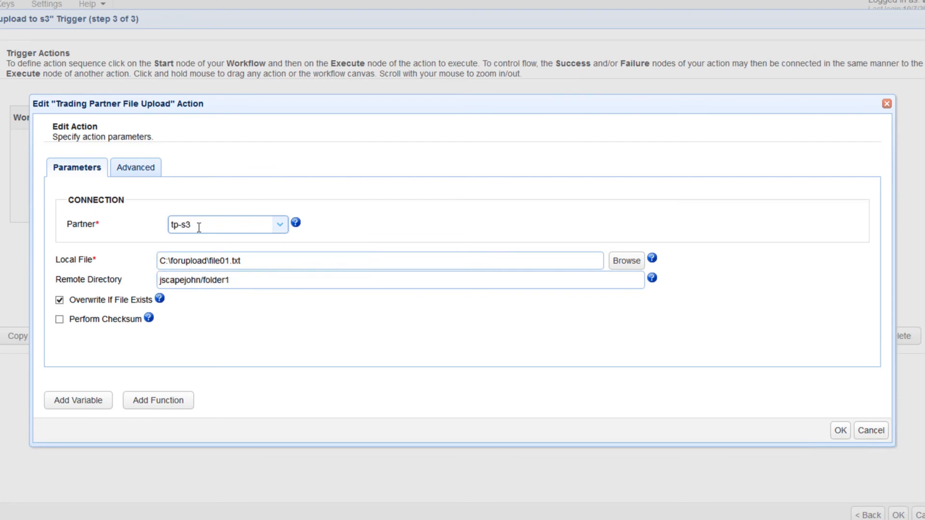
{"action": "left_click", "coordinate": [229, 279]}
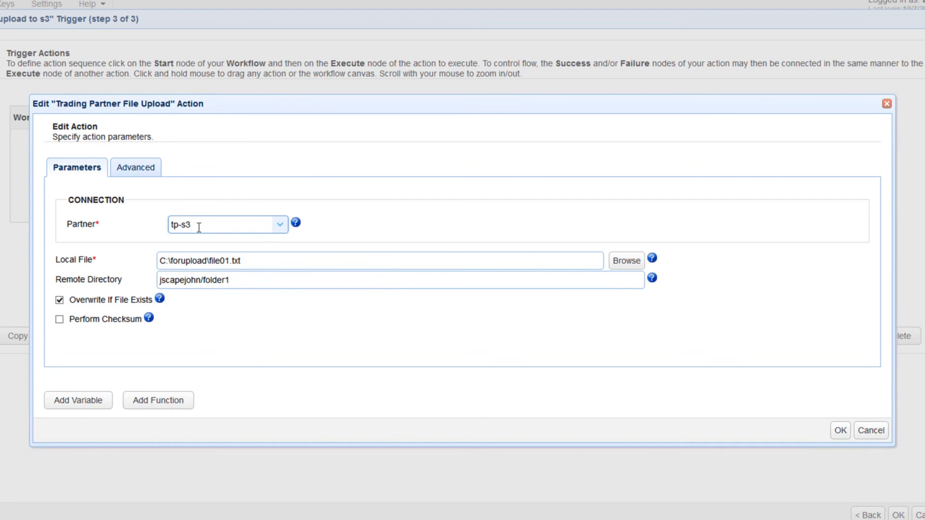
{"action": "left_click", "coordinate": [840, 431]}
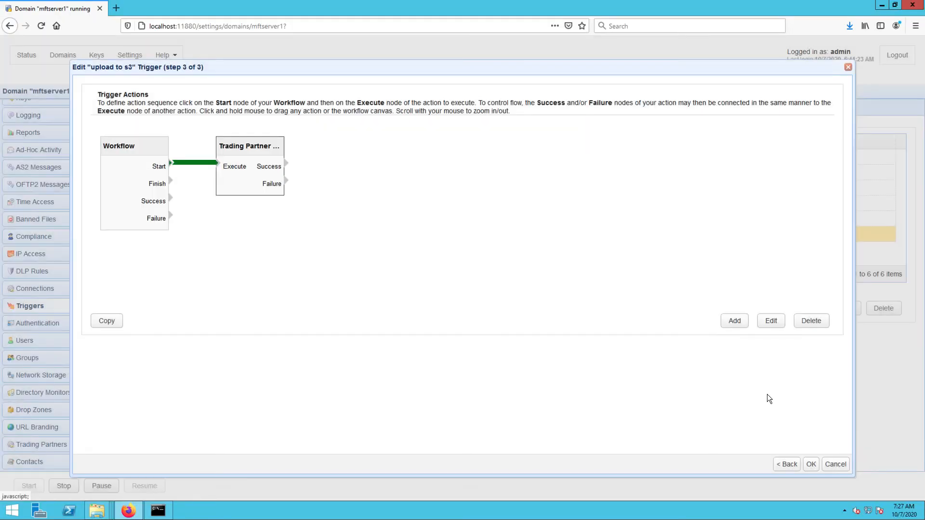
{"action": "left_click", "coordinate": [810, 464]}
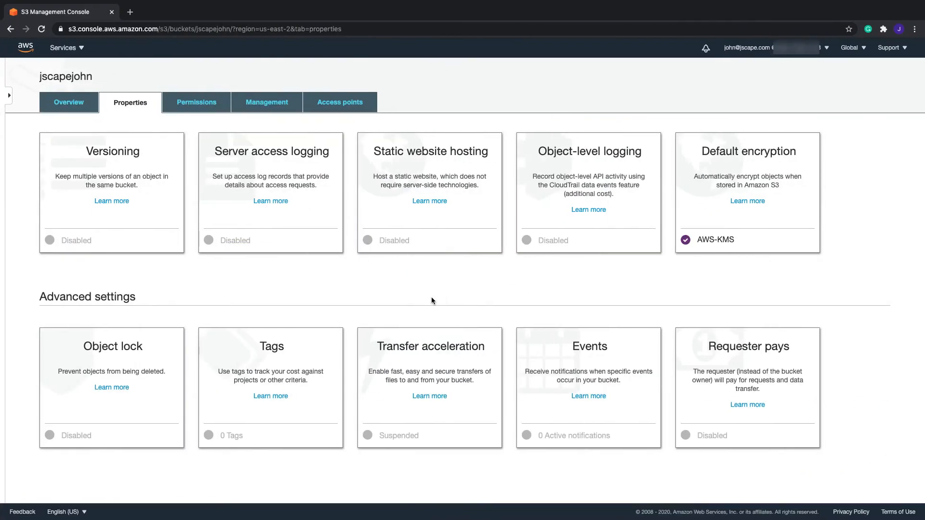
- Go to S3 and open folder1 in the jscapejohn bucket to find file01.txt
{"action": "left_click", "coordinate": [63, 47]}
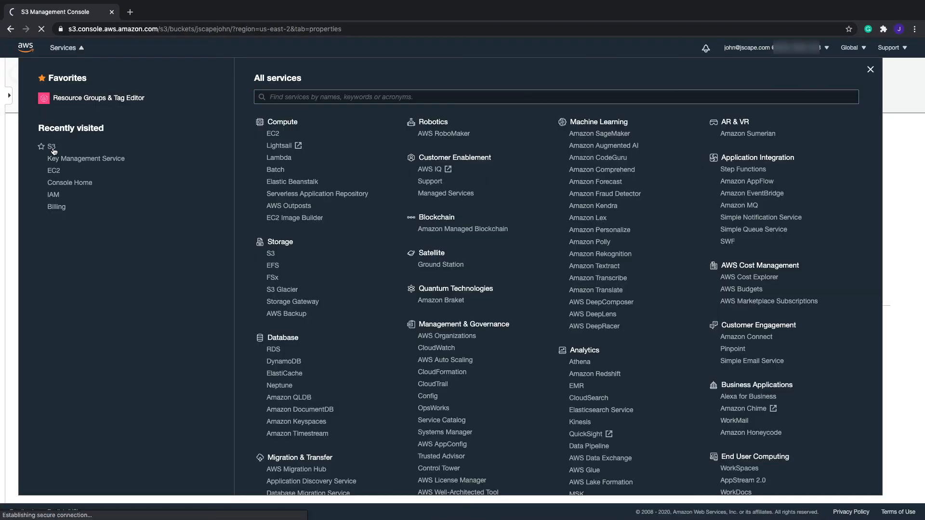
{"action": "left_click", "coordinate": [52, 147]}
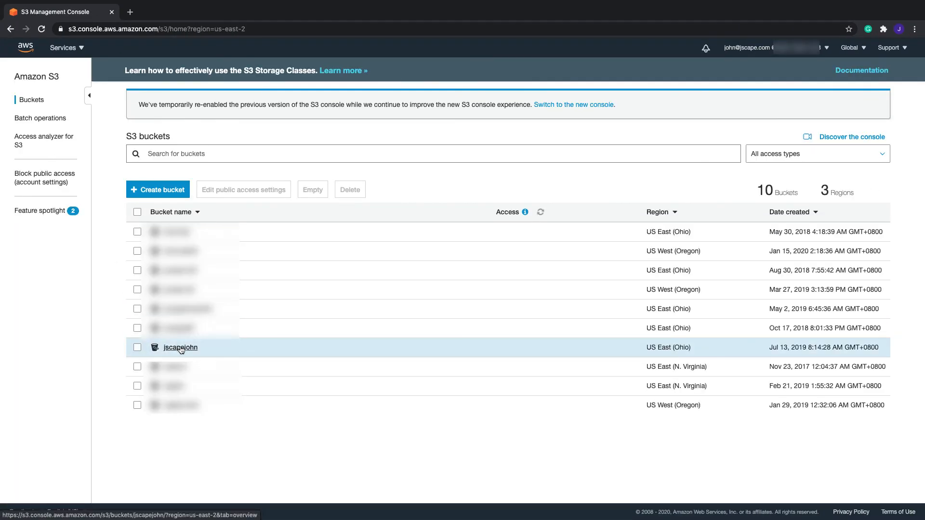
{"action": "left_click", "coordinate": [181, 347]}
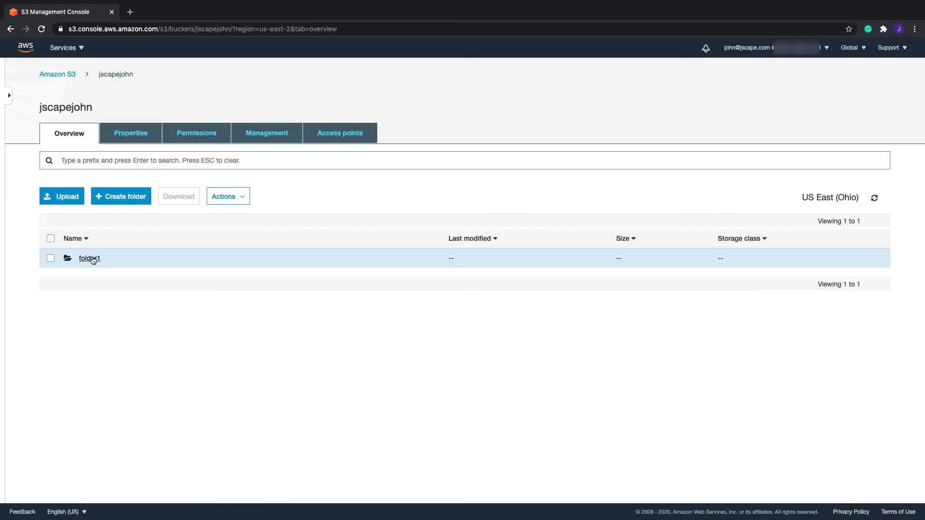
{"action": "left_click", "coordinate": [89, 258]}
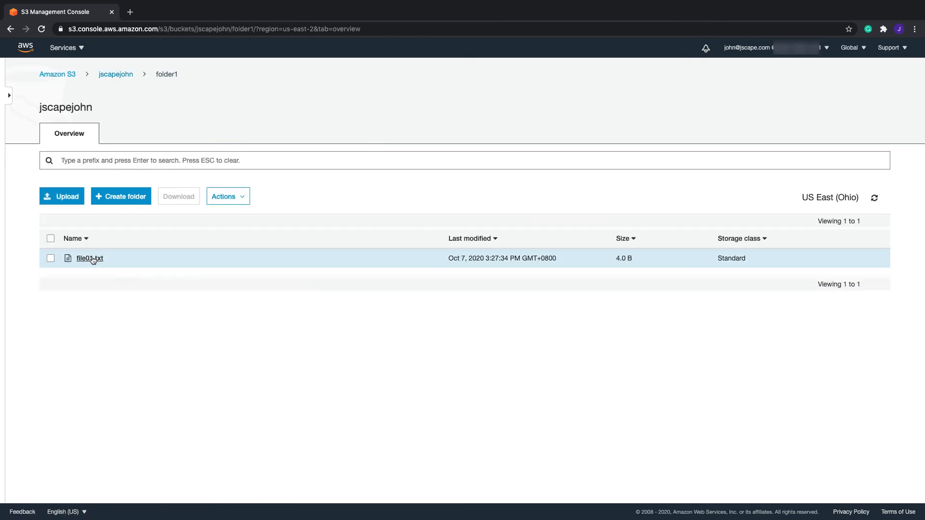
{"action": "mouse_move", "coordinate": [129, 265]}
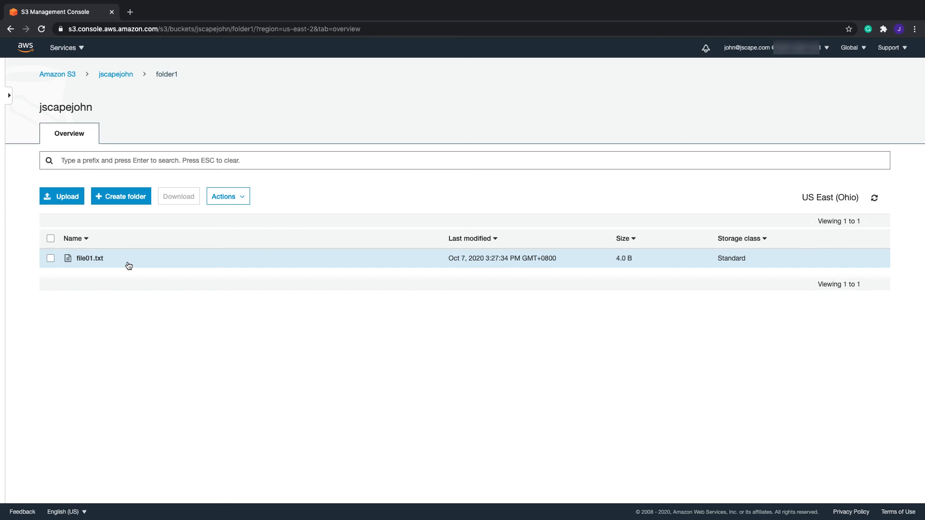
- Select file01.txt to view its details, showing AWS-KMS encryption and Standard storage class
{"action": "left_click", "coordinate": [50, 258]}
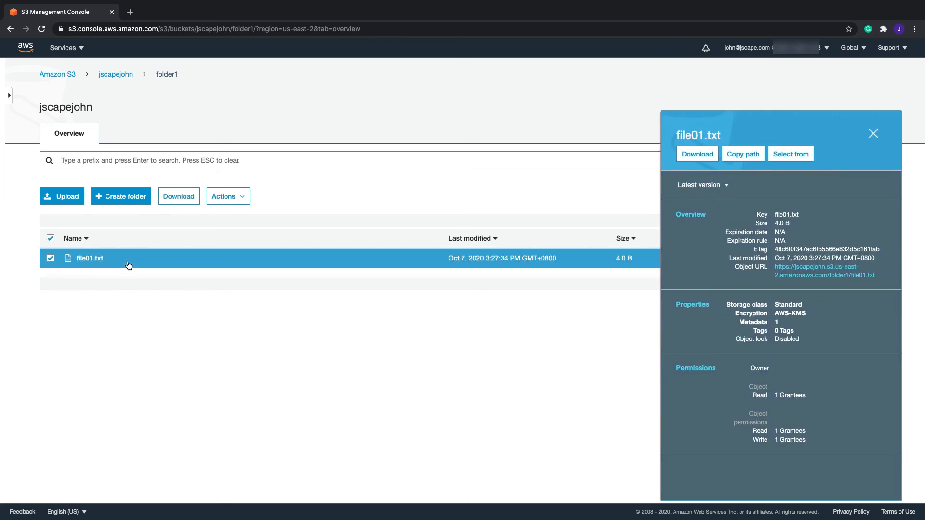
{"action": "mouse_move", "coordinate": [694, 368]}
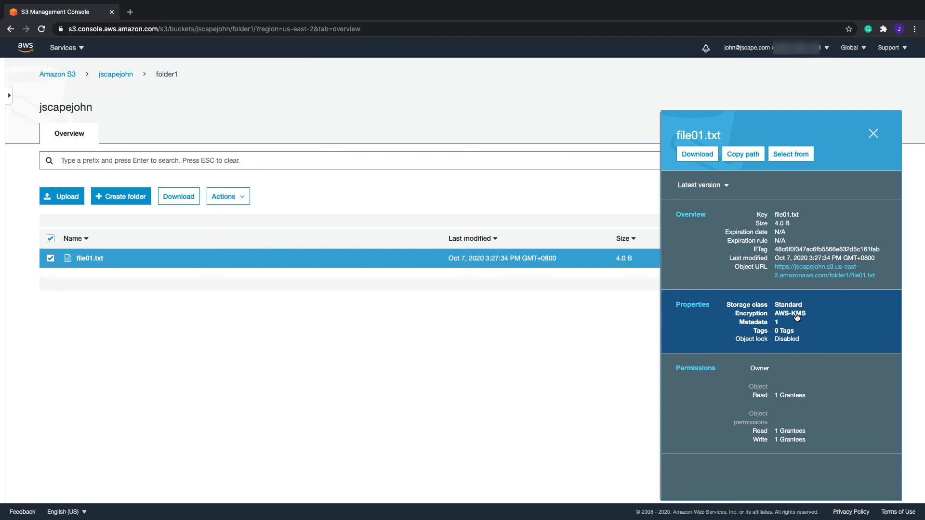
{"action": "mouse_move", "coordinate": [785, 275]}
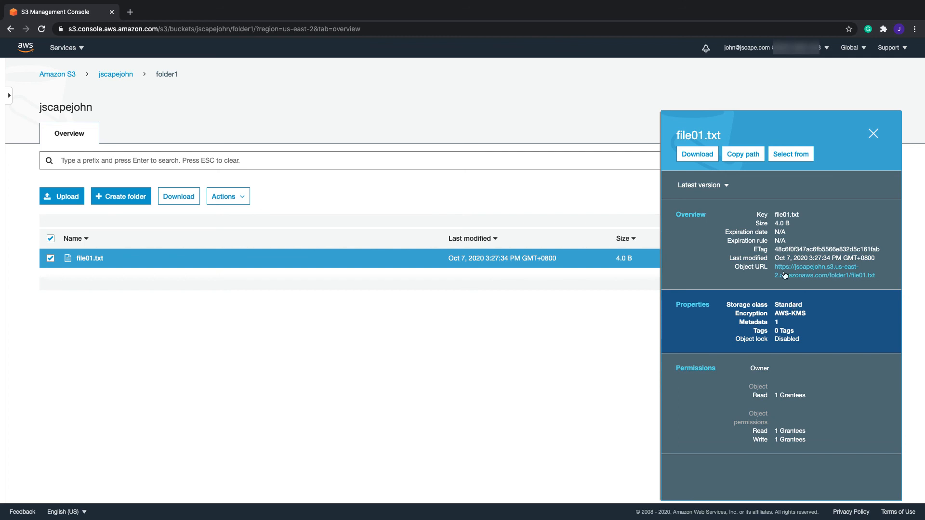